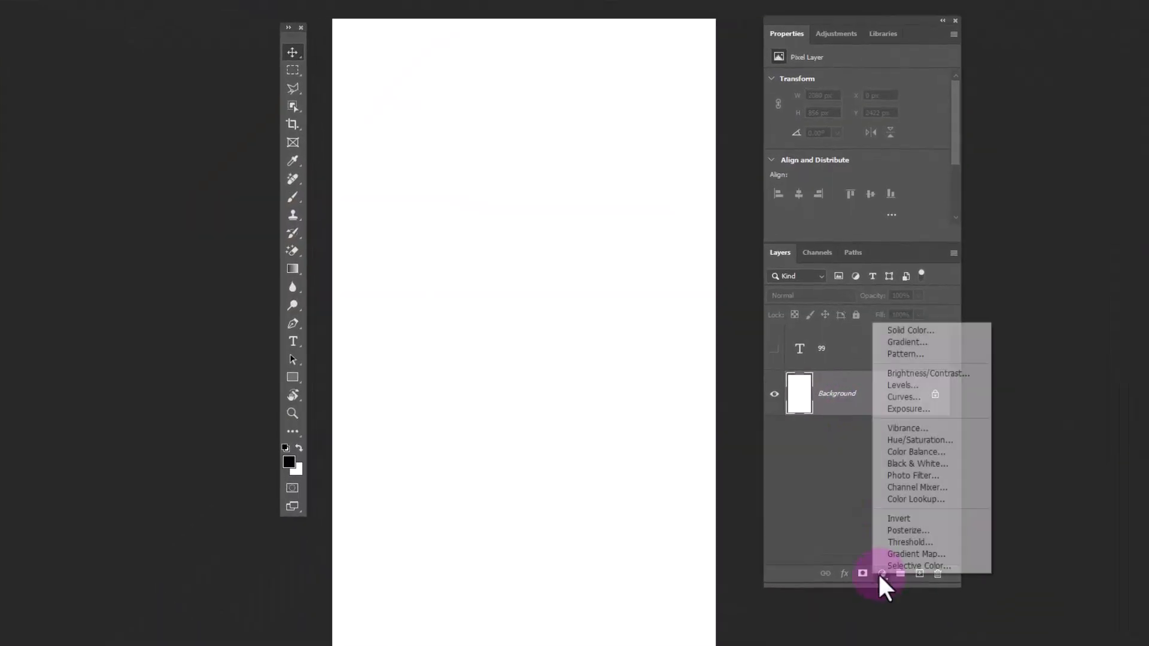
Add a Gradient Fill layer set to Radial, reversed with dither, at 108% scale
click(908, 342)
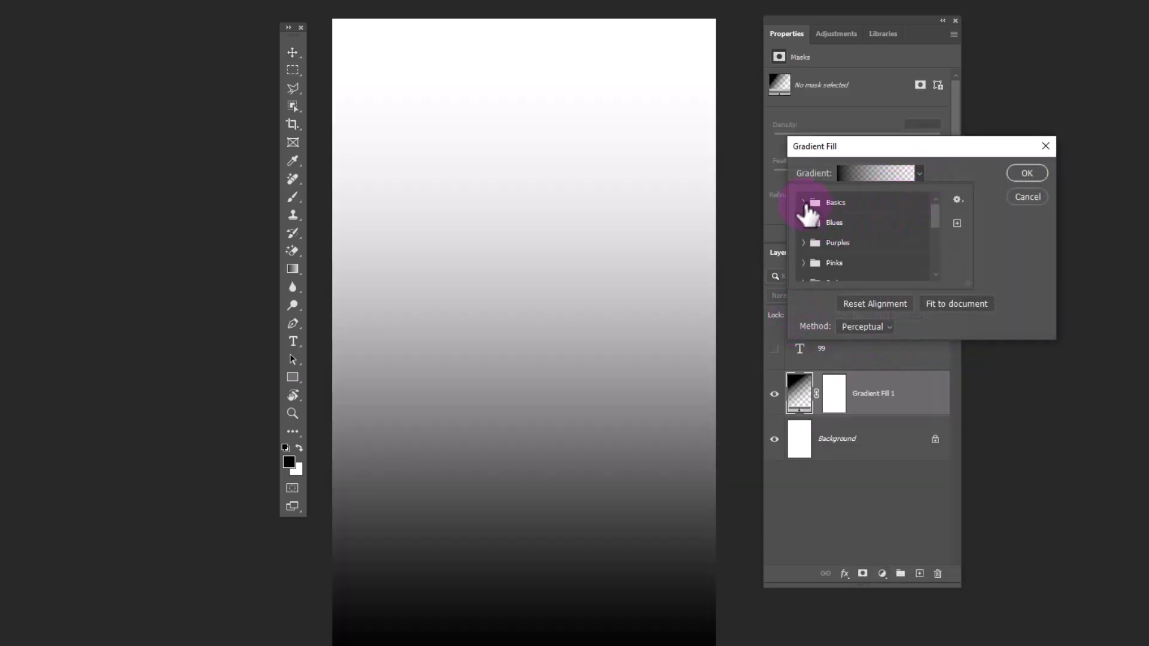
click(822, 223)
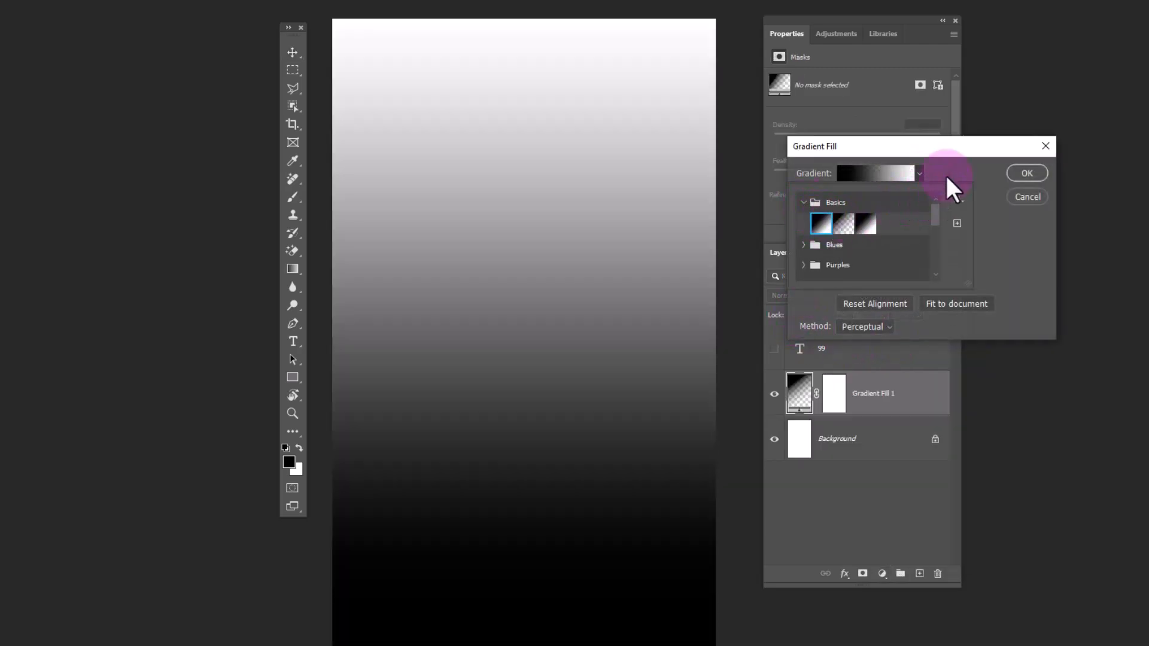
click(862, 195)
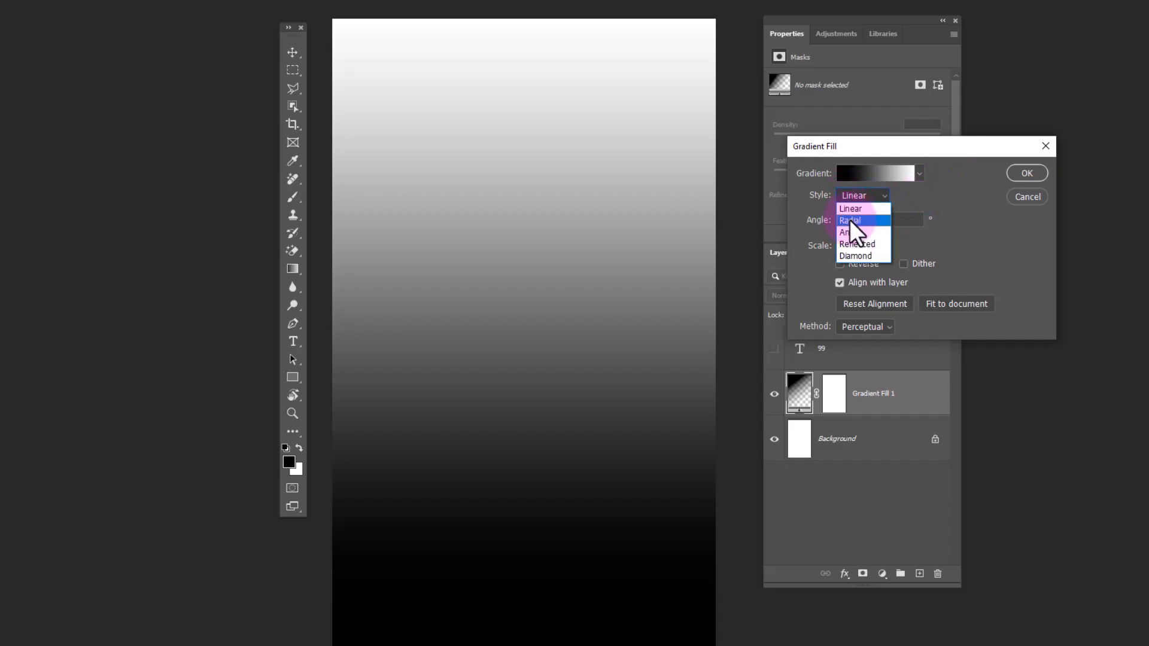
click(860, 221)
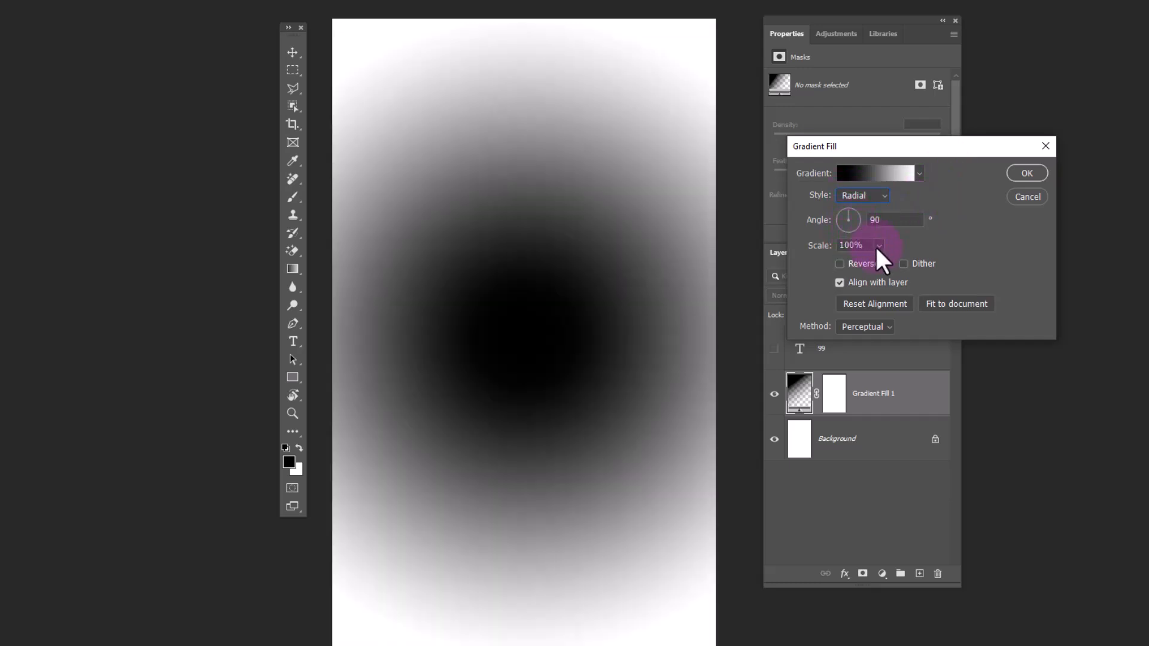
click(841, 264)
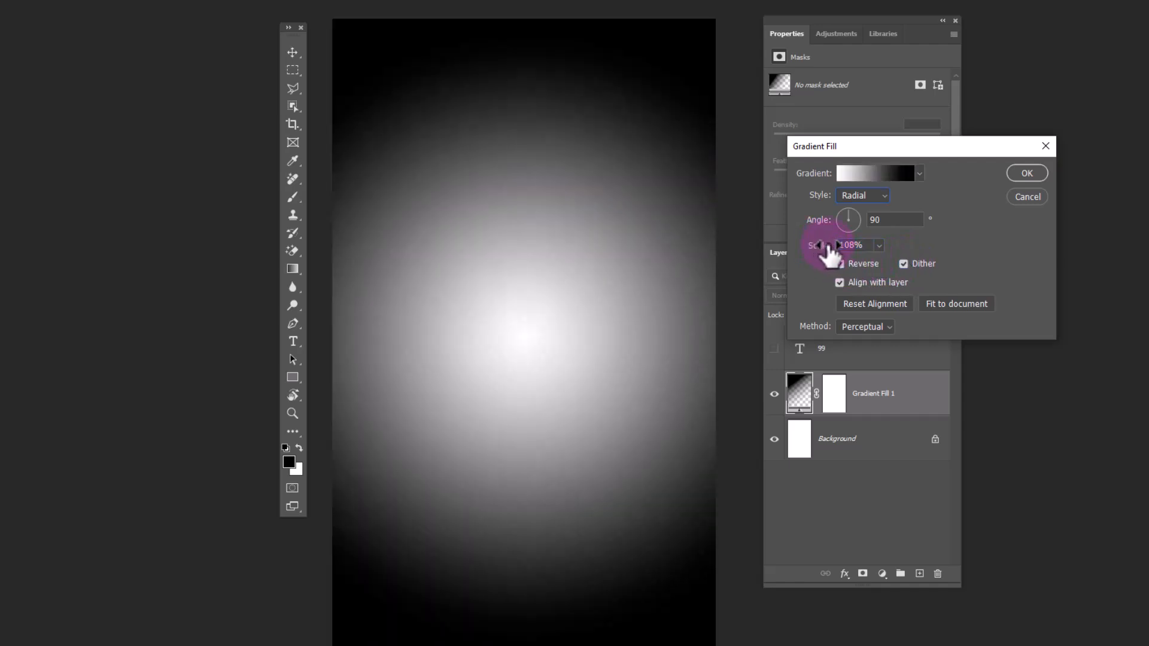
click(881, 172)
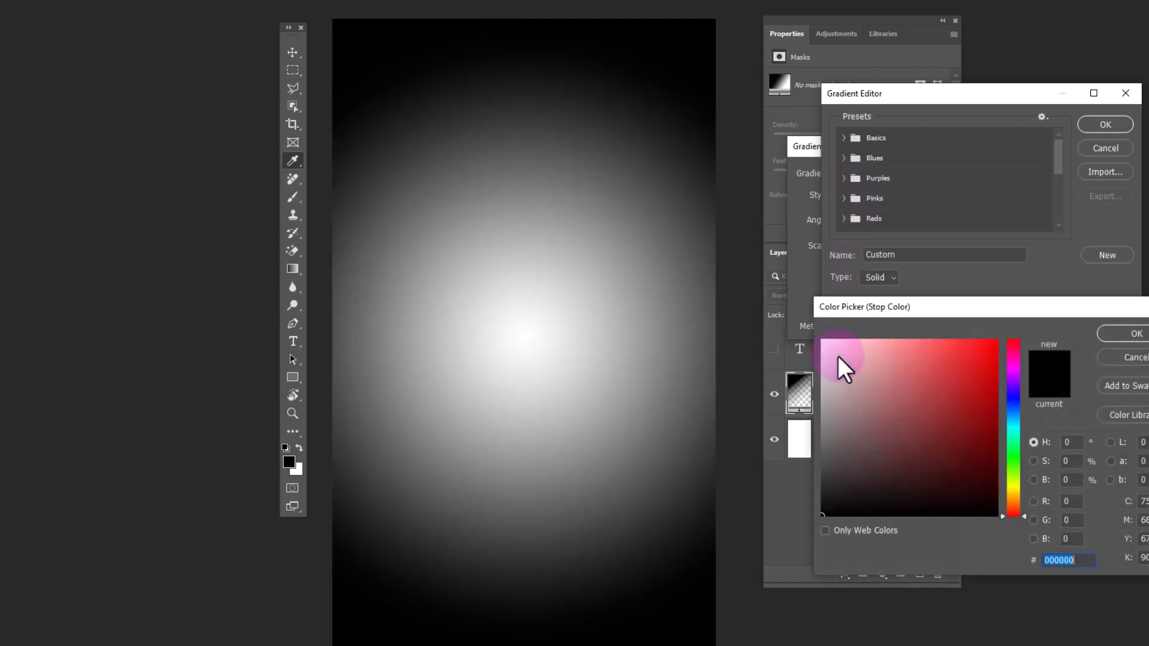
Edit the gradient stops to red shades and confirm the colours
click(998, 374)
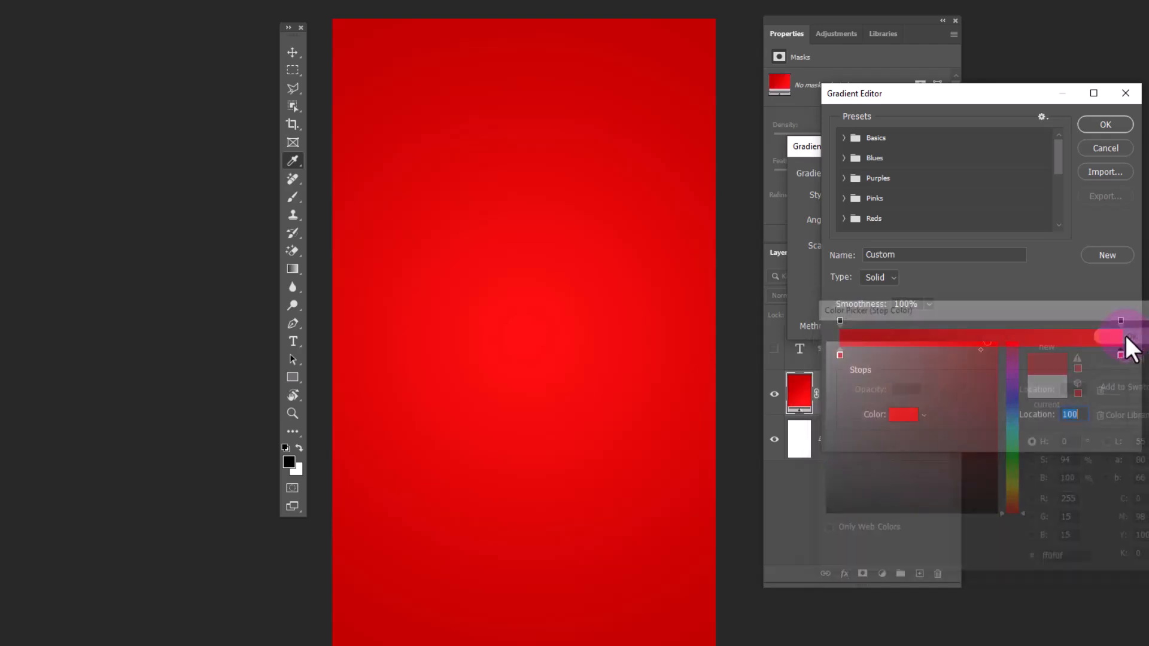
click(1105, 125)
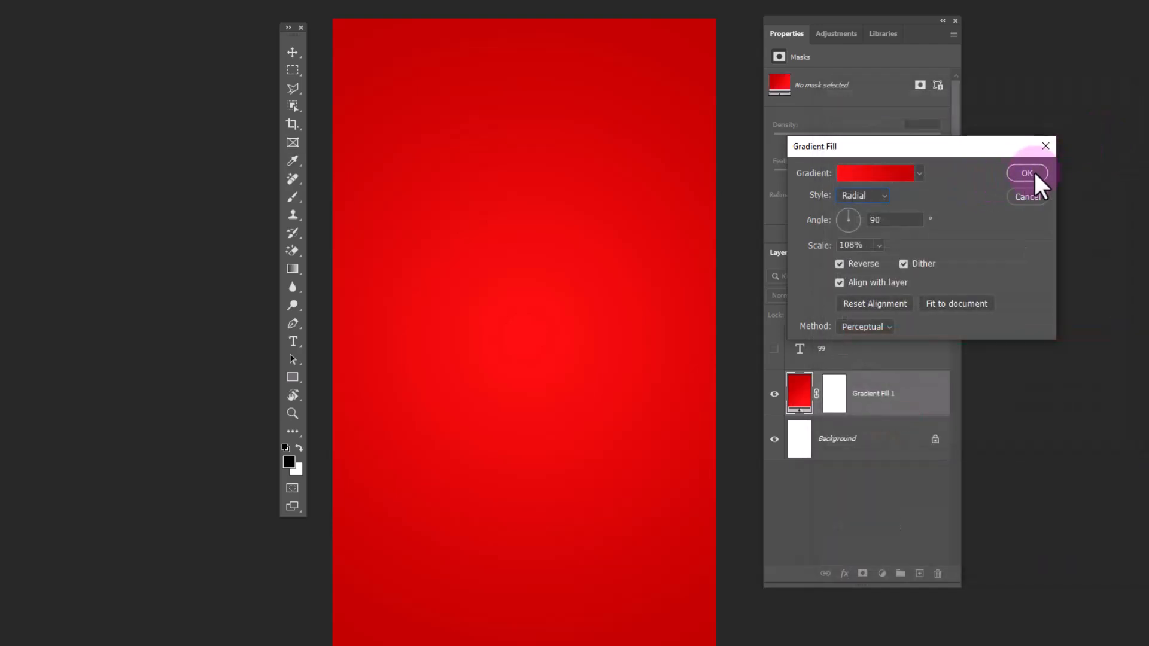
Apply the red radial gradient and reveal the large white bold '99' type layer
click(1027, 173)
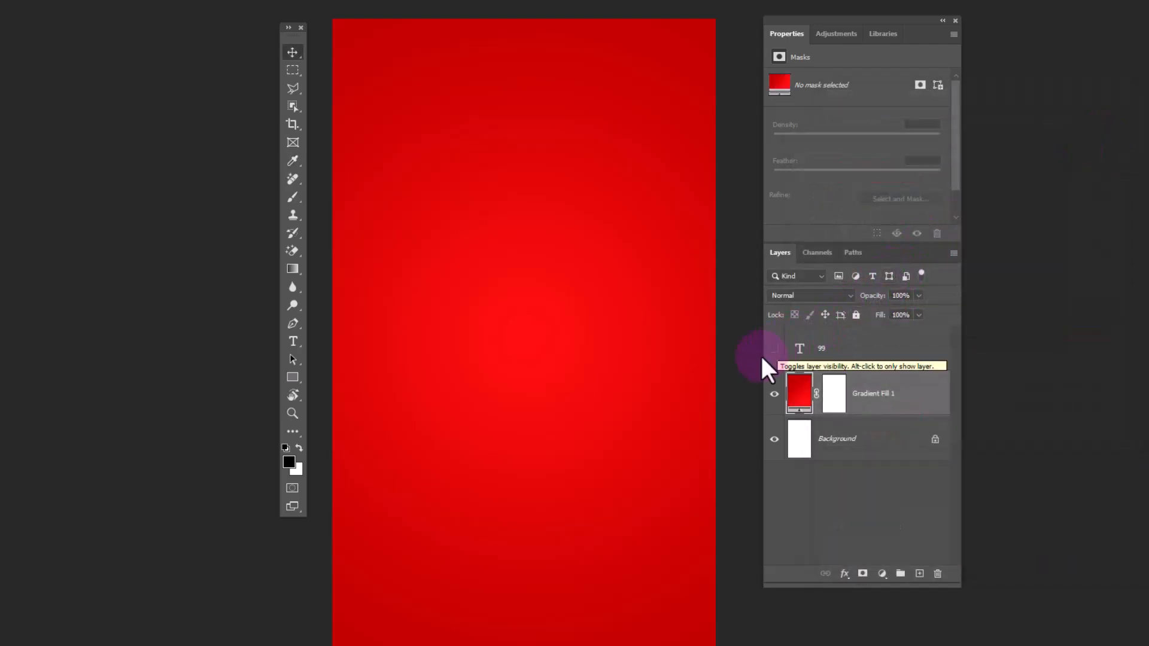
click(774, 348)
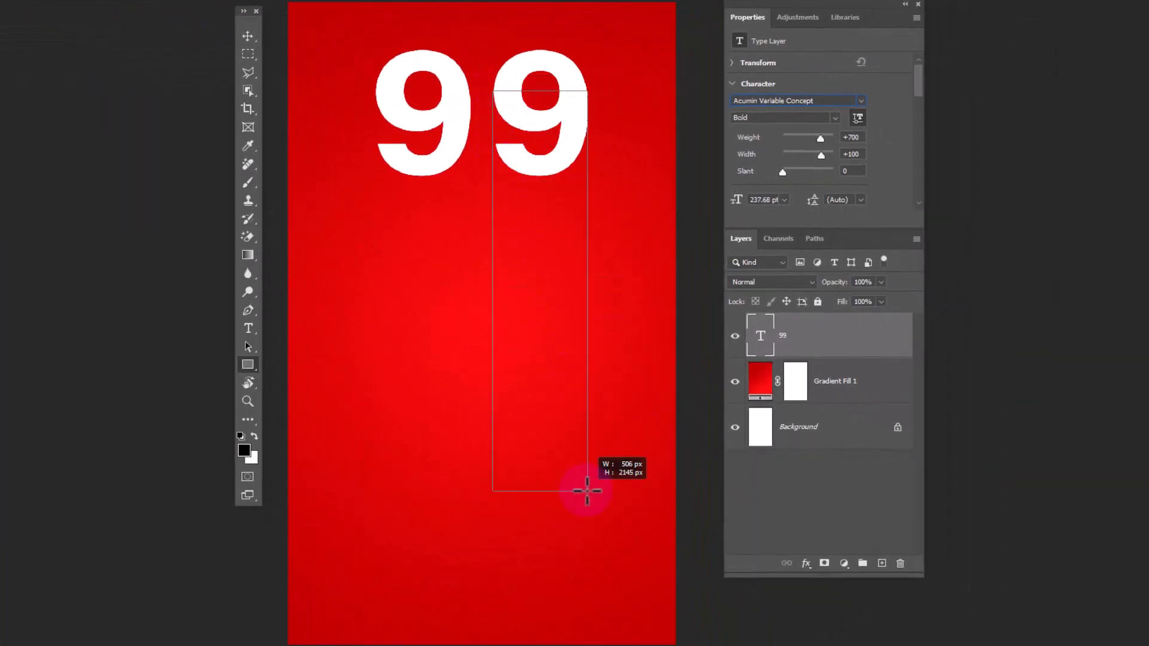
Draw a tall white bar under the second 9 and select both bar layers for merging
drag(492, 91, 586, 491)
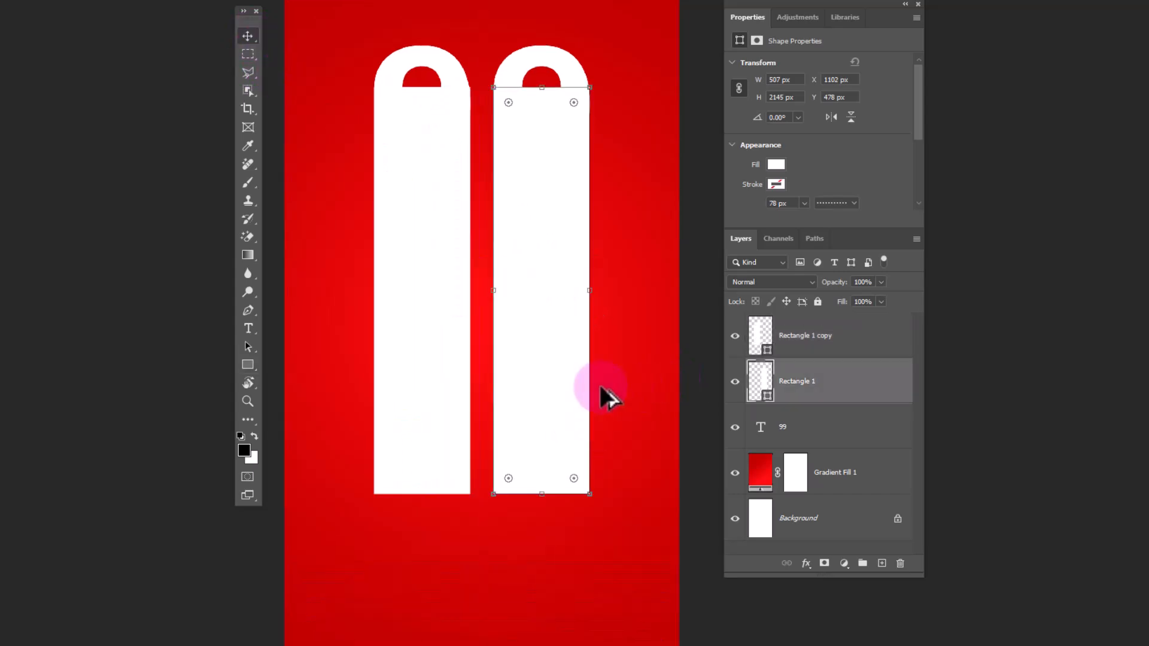
click(804, 335)
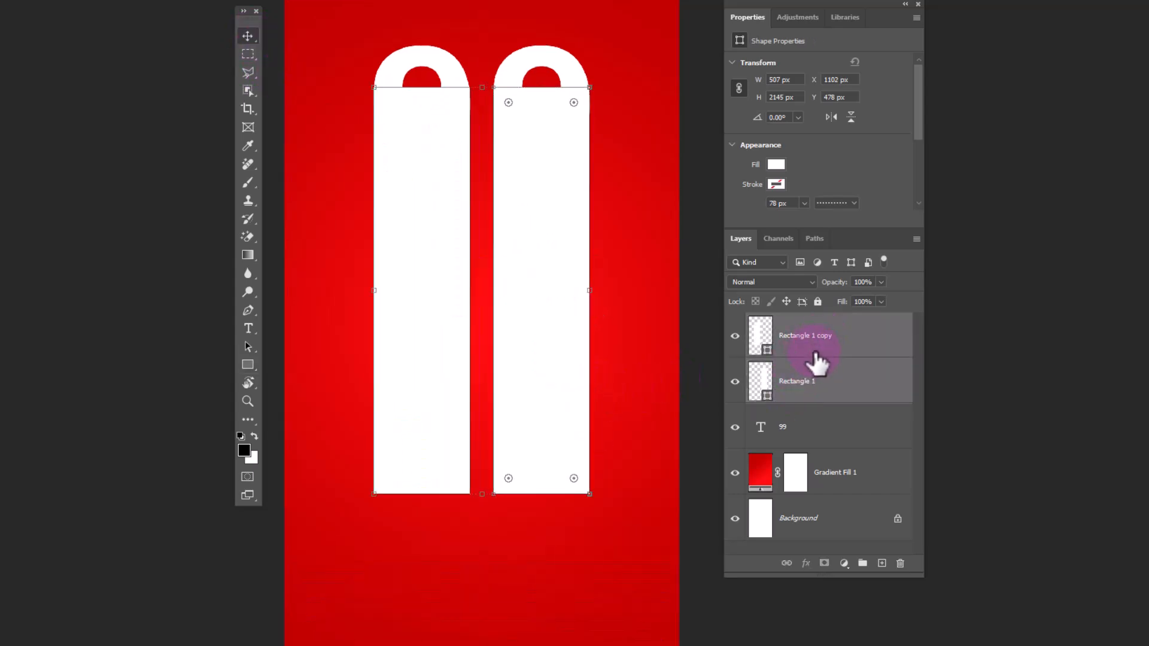
right_click(823, 382)
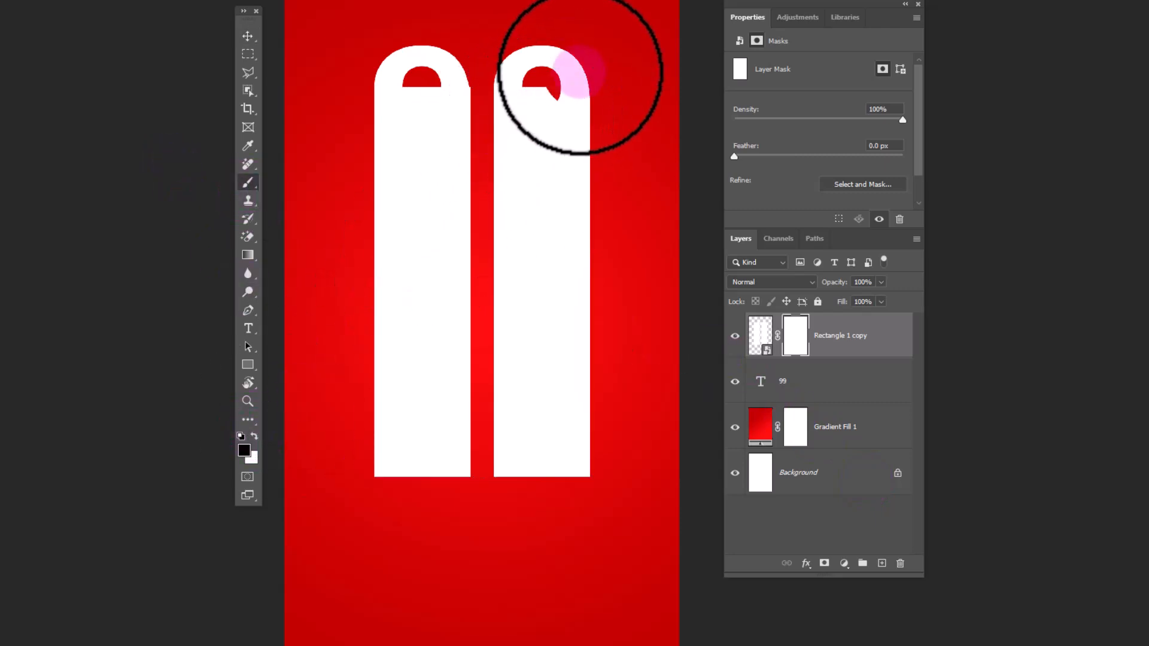
Paint black on the bar layer mask so the 9 shows over the bar top
drag(564, 81, 513, 110)
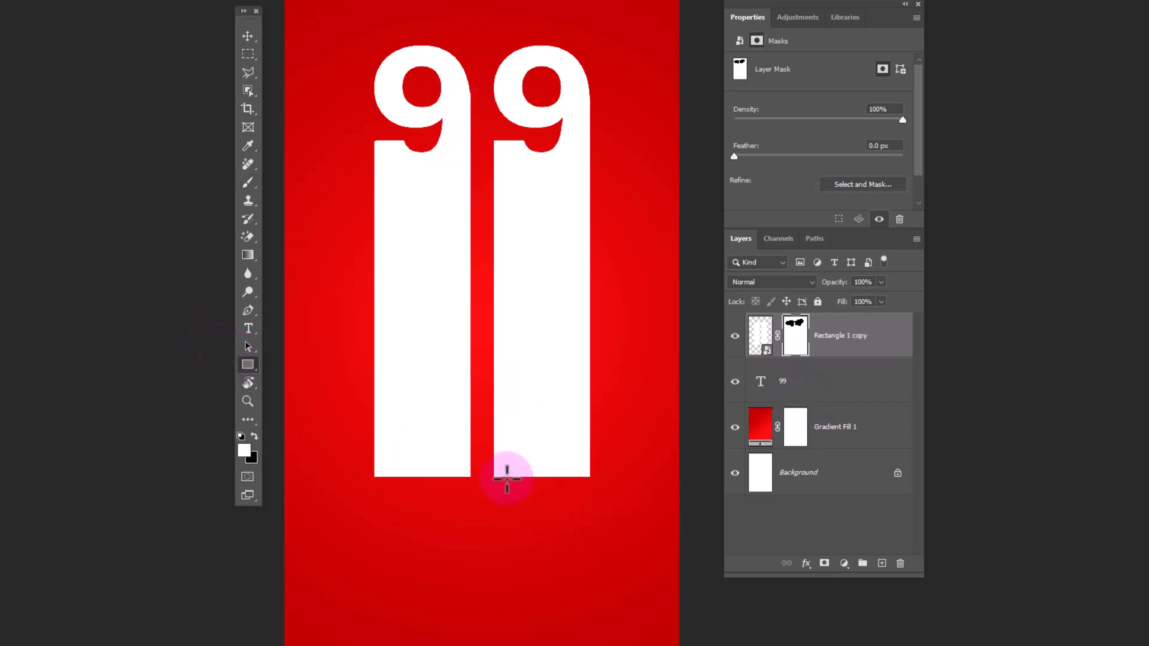
Draw a white block below the second bar and skew its bottom outward like a road
drag(494, 474, 591, 642)
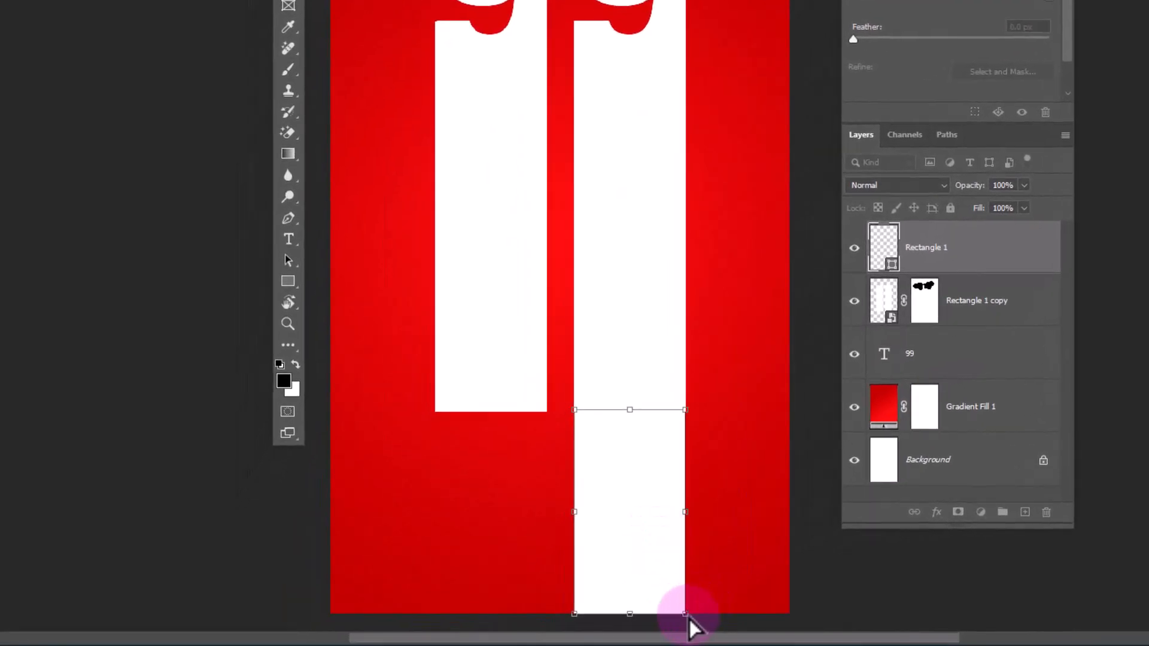
drag(685, 613, 920, 613)
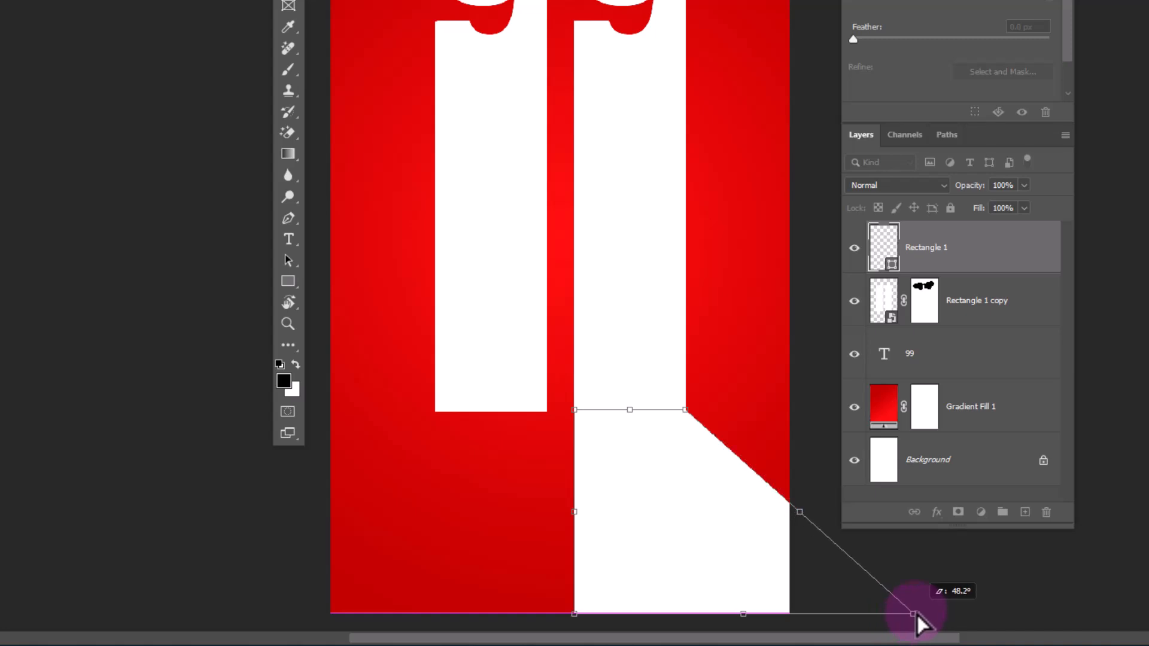
drag(919, 619, 616, 615)
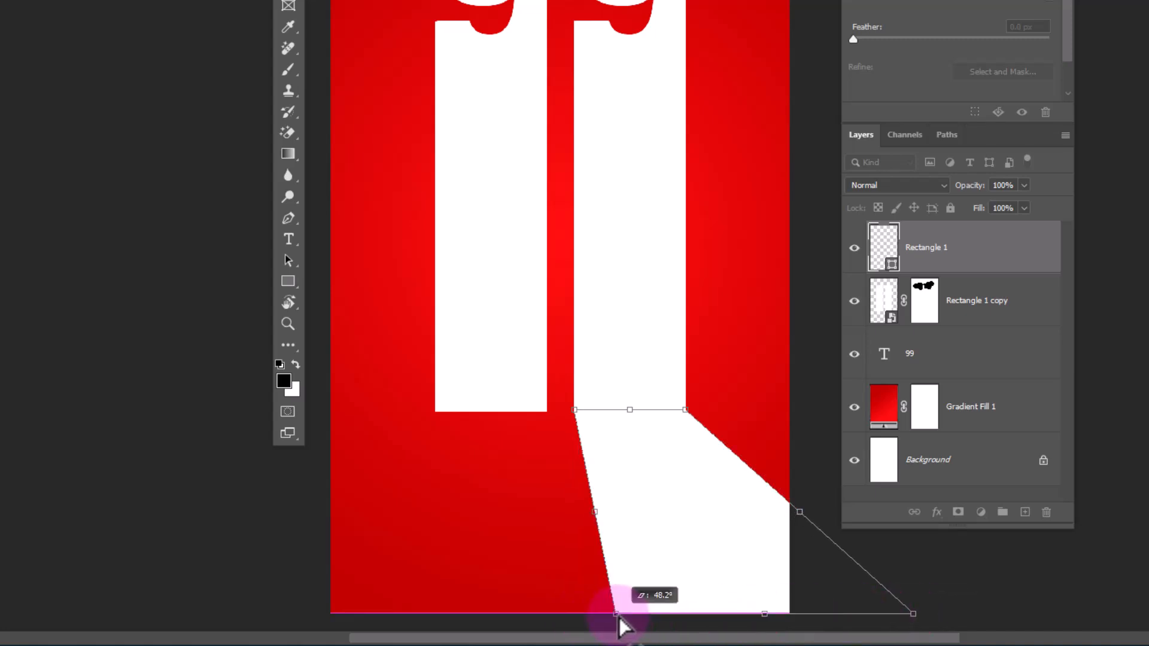
Duplicate the slanted stripe and flip the copy horizontally for the other side
key(Enter)
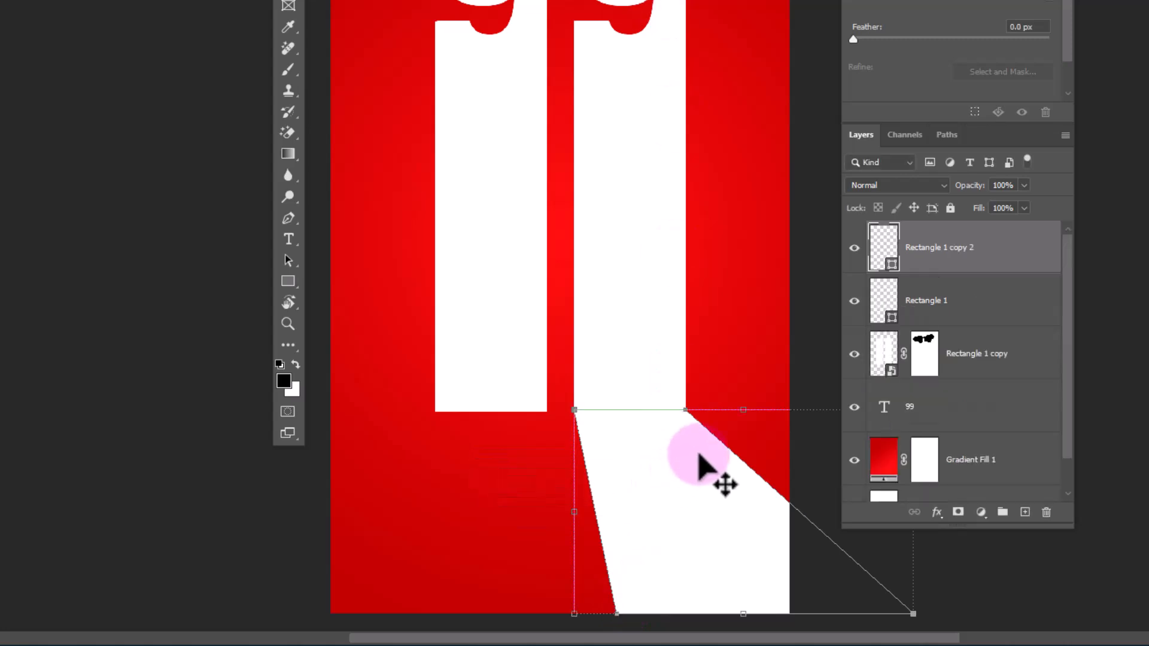
right_click(709, 467)
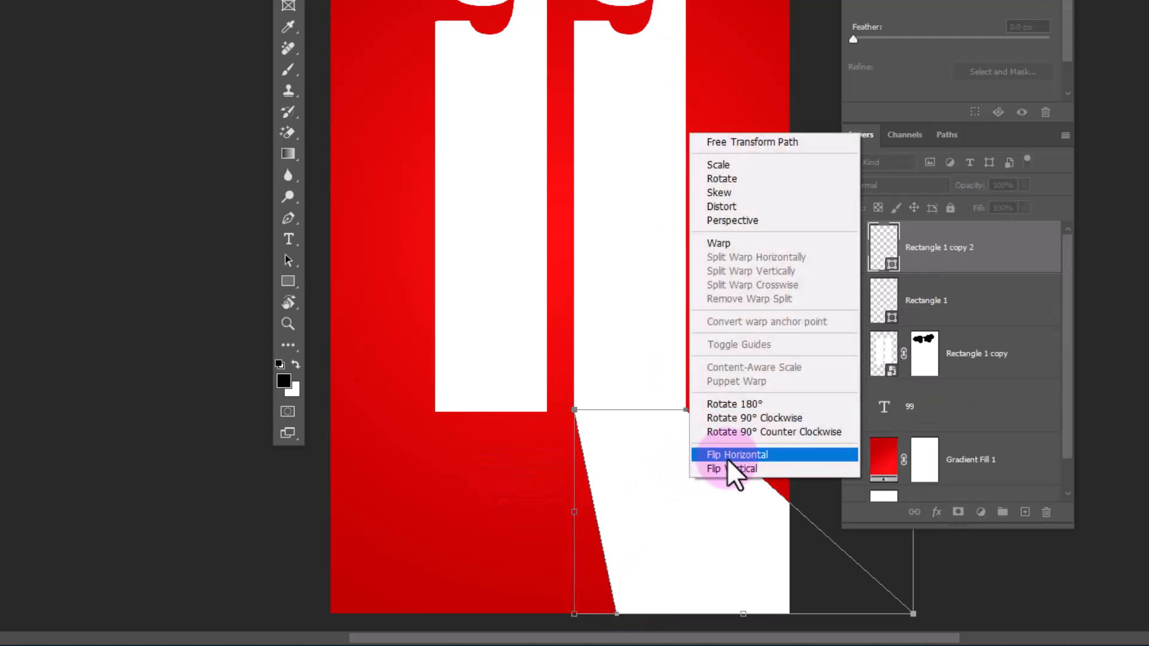
click(738, 454)
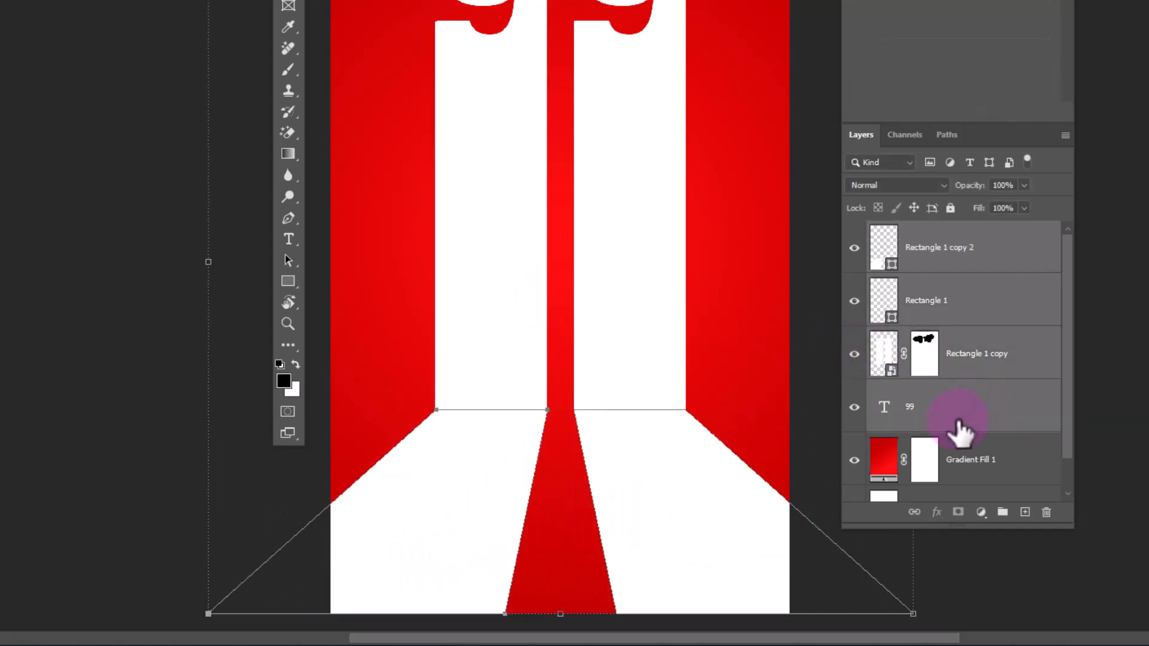
Group the number and stripe layers with Ctrl+G and rename the group '1'
key(ctrl+g)
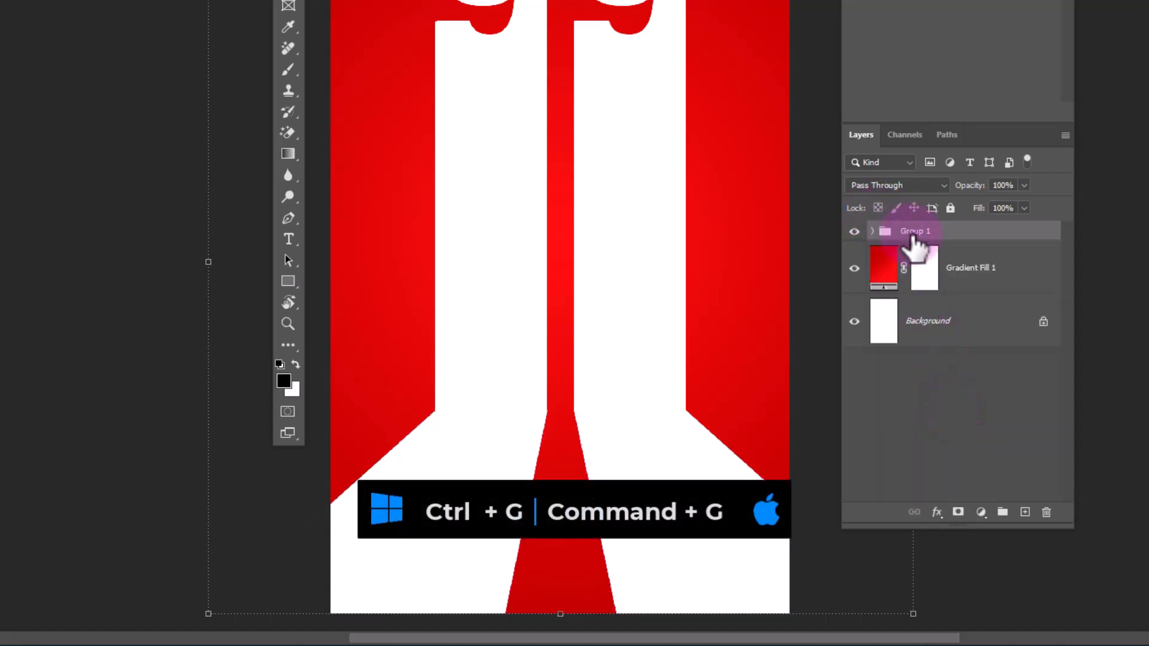
double_click(915, 231)
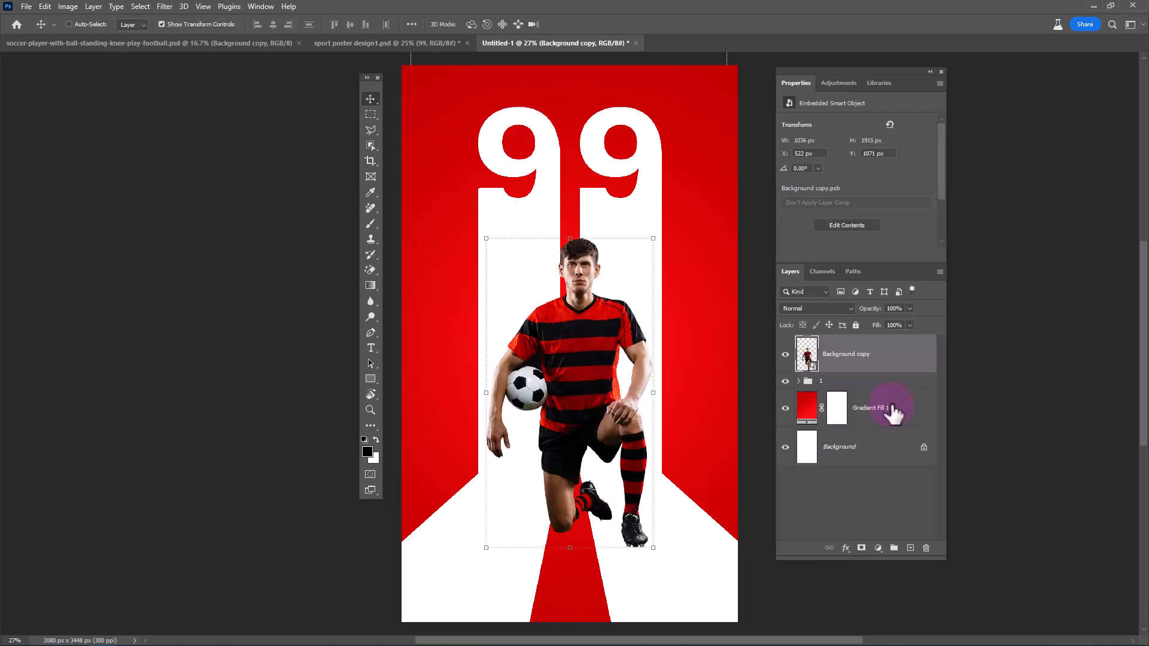
Paint a soft black shadow spot beneath the player's feet and squash it into a thin ellipse
click(909, 548)
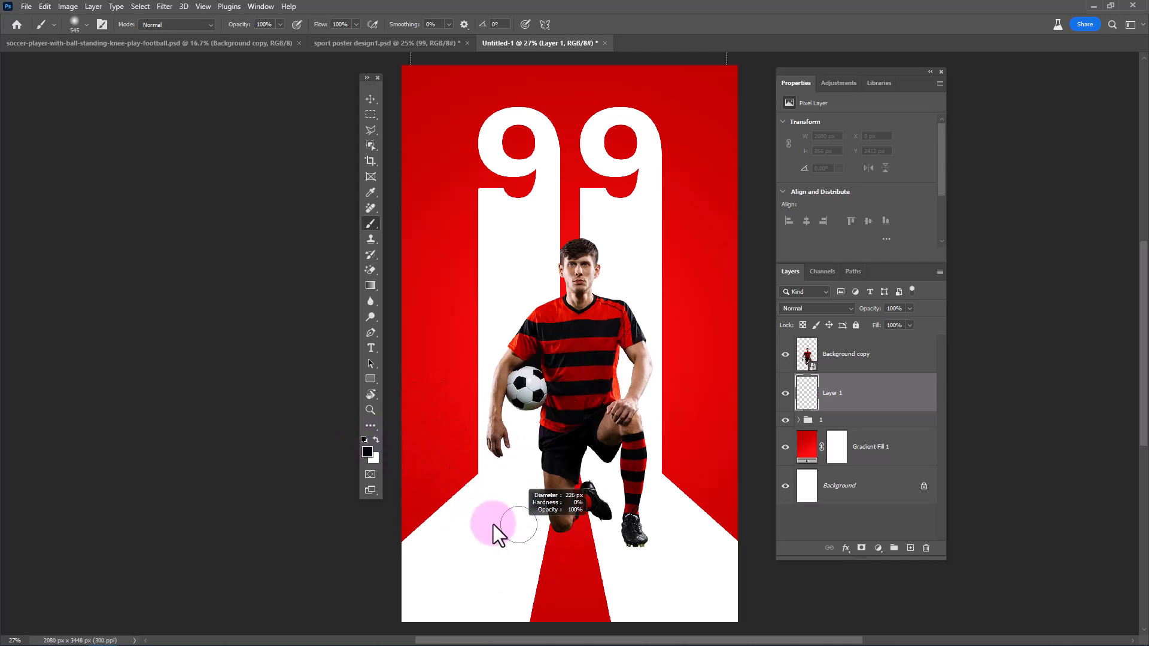
drag(494, 524, 491, 573)
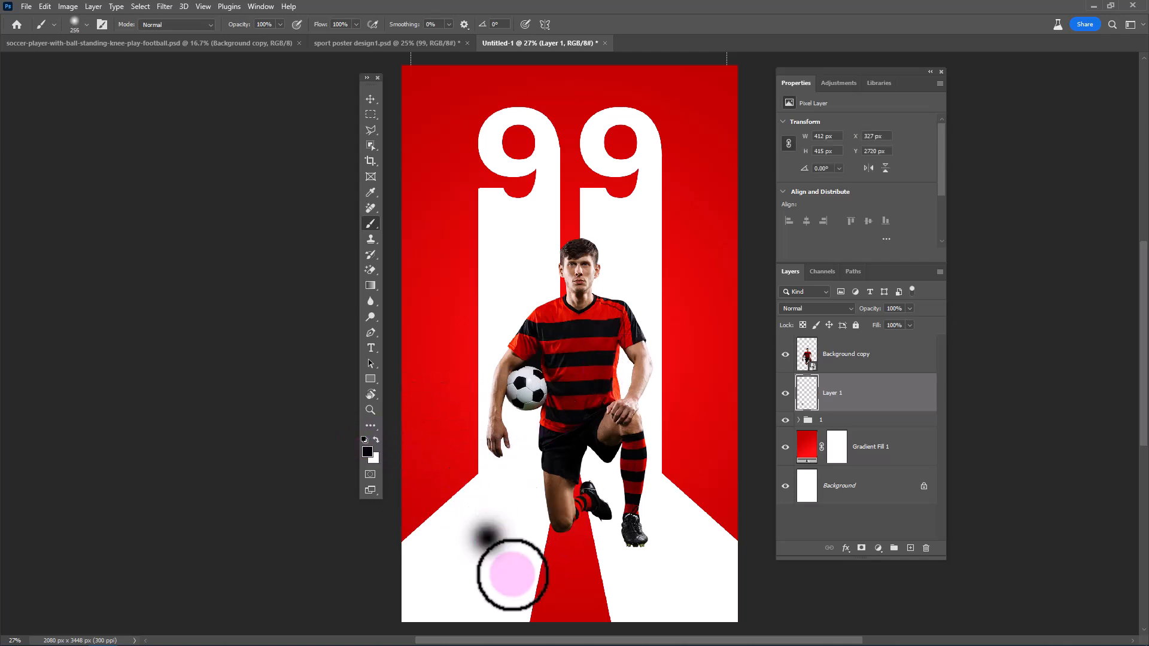
mouse_move(352, 98)
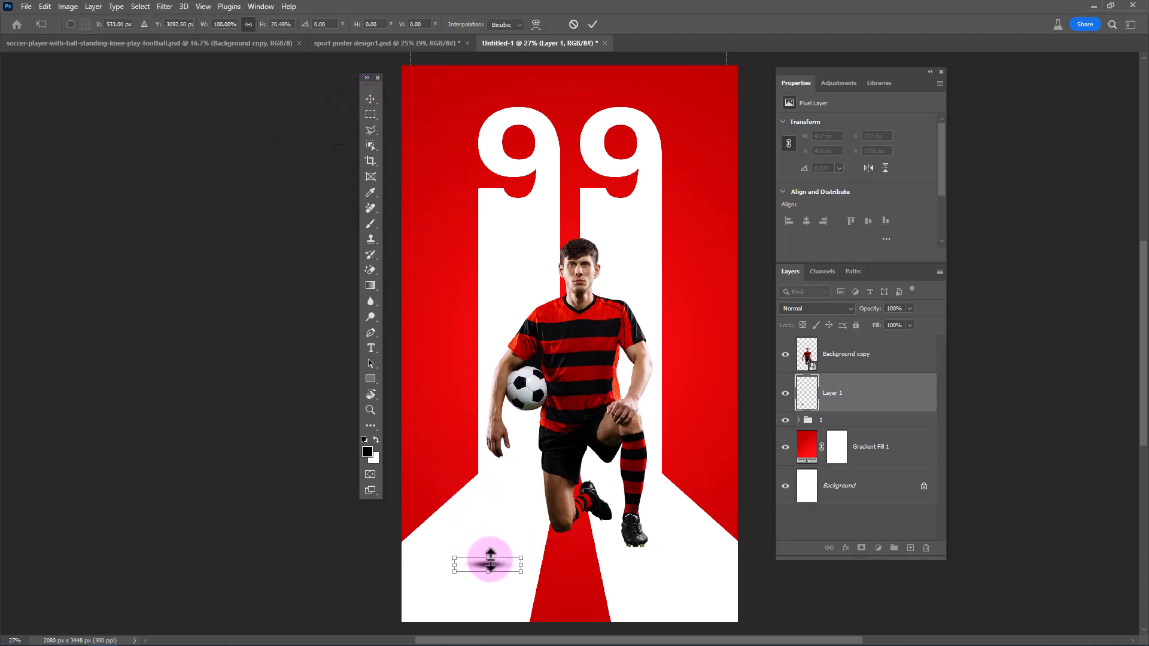
drag(490, 563, 563, 528)
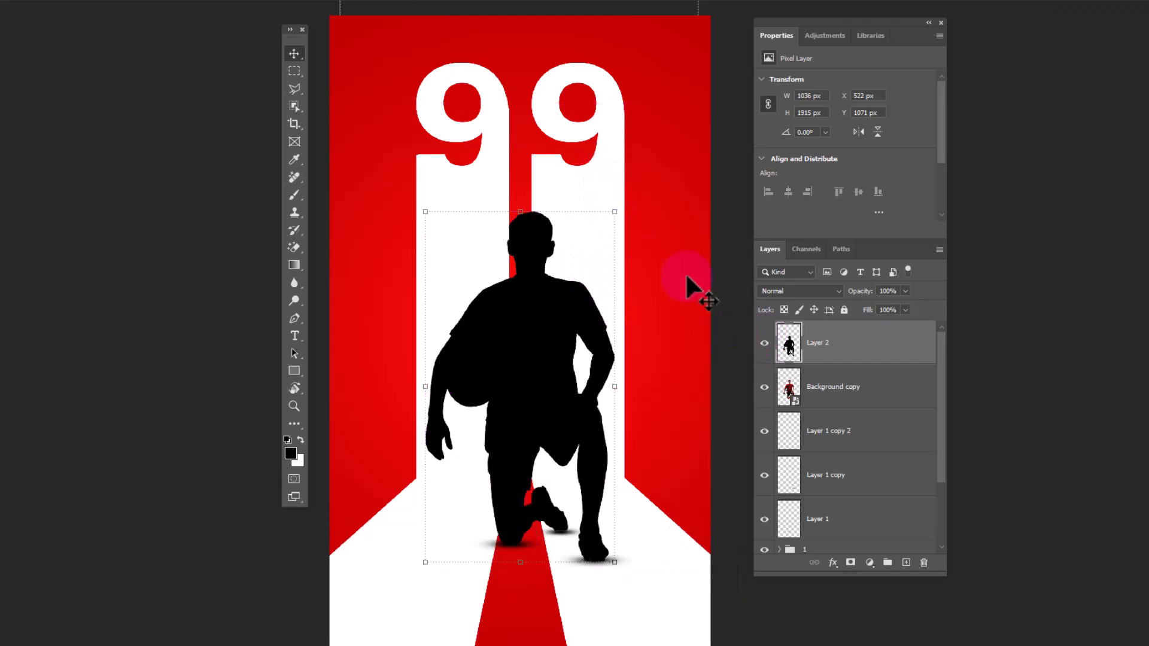
mouse_move(525, 231)
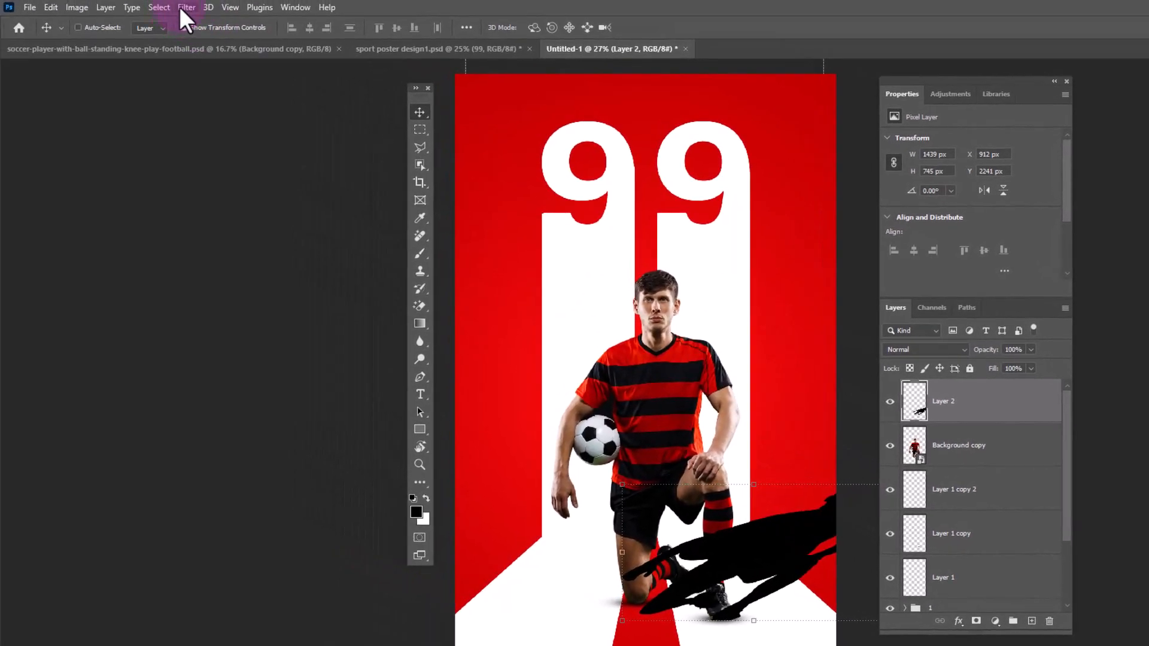
Apply a Field Blur to the silhouette shadow, positioning the pin on it and adjusting the amount
click(186, 7)
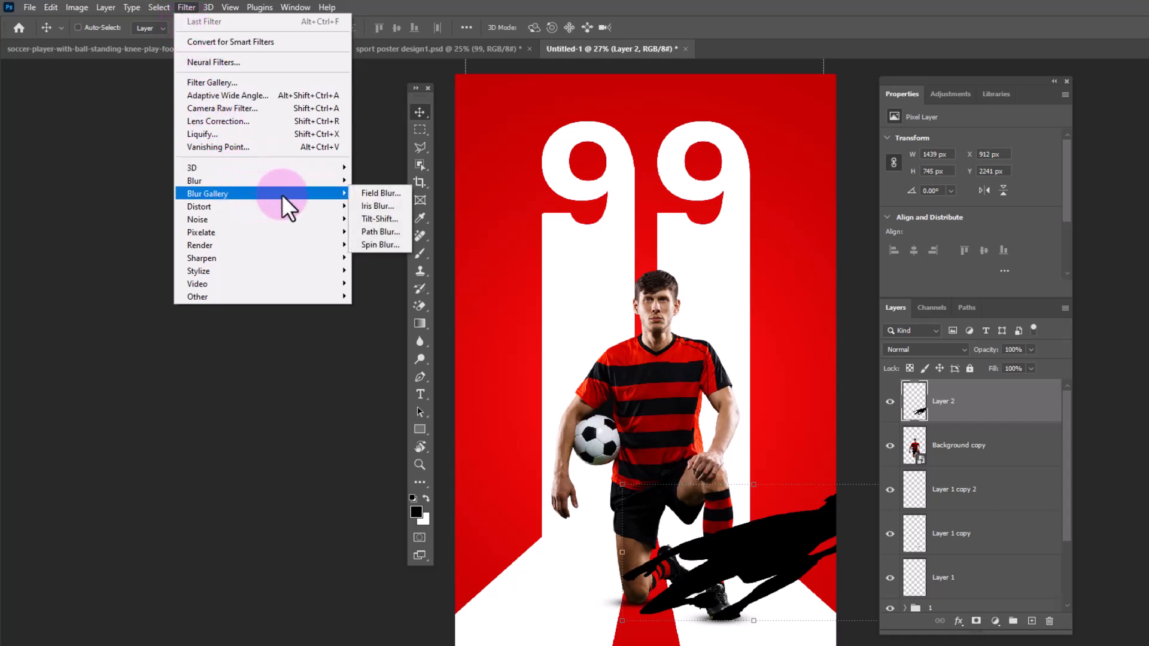
click(381, 193)
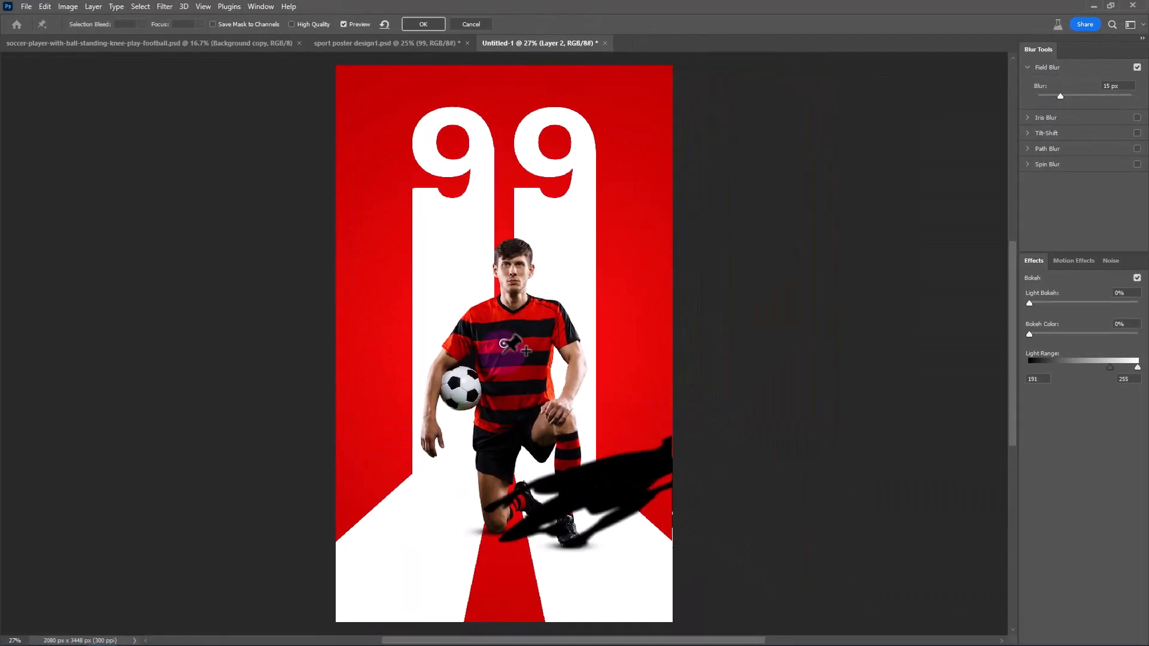
drag(514, 346, 553, 524)
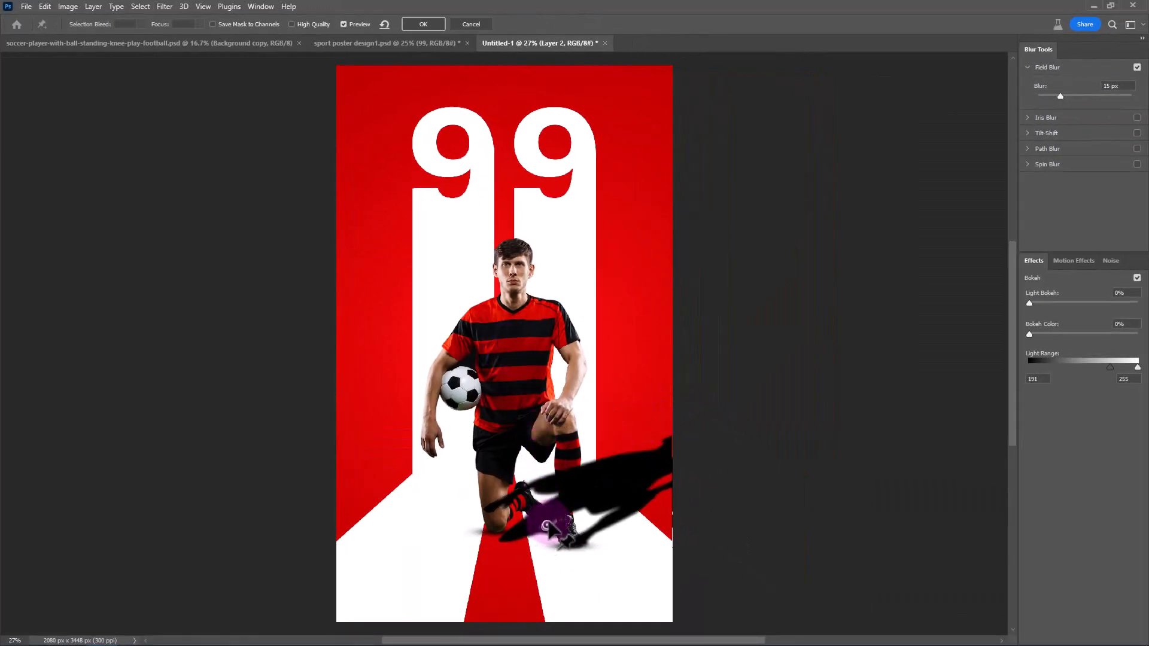
drag(1060, 96, 1111, 96)
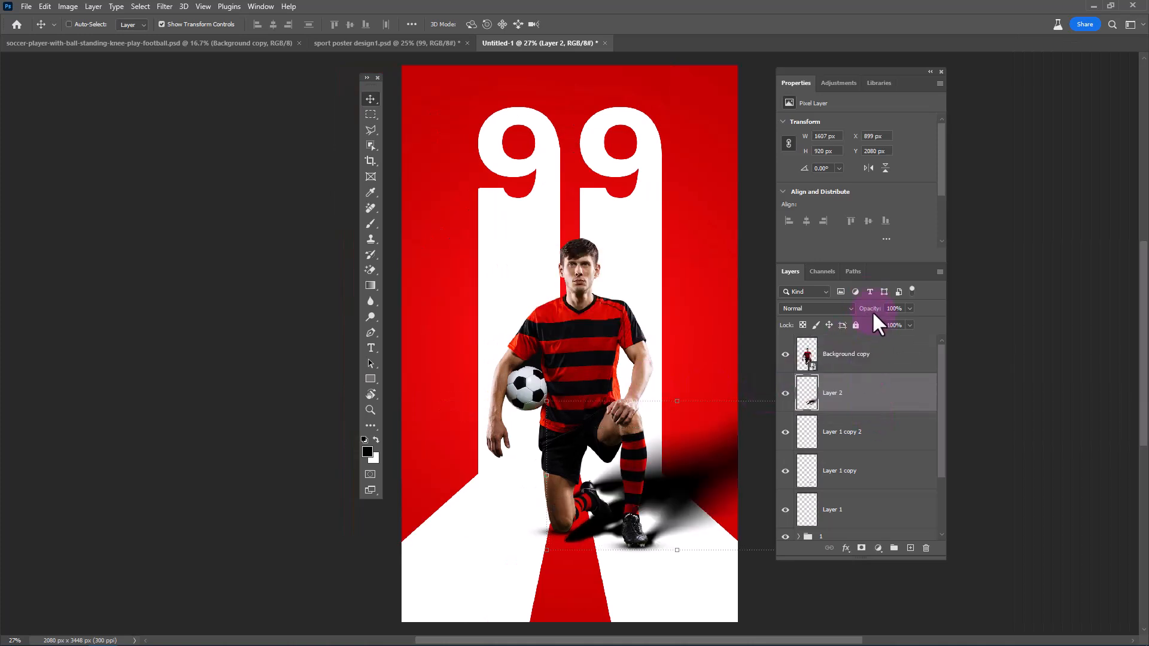
Lower the blurred cast shadow layer's opacity to 47%
drag(909, 308, 828, 308)
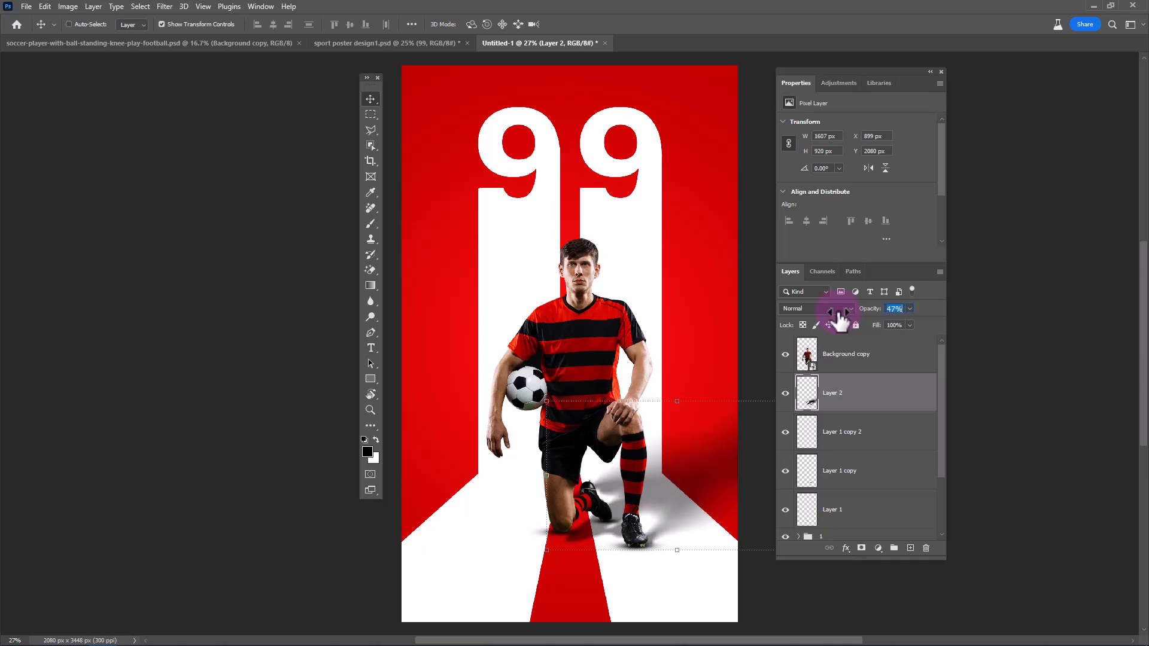